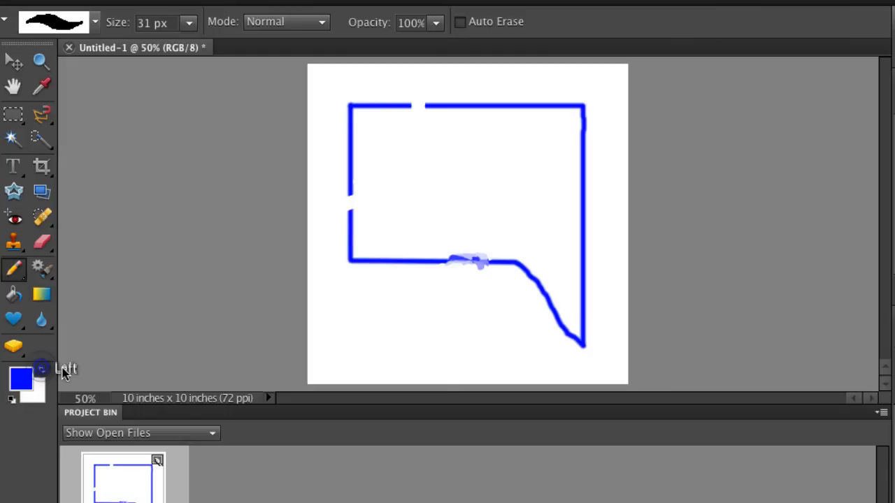
- Draw a thick 31 px blue closed loop across the lower part of the canvas
left_click_drag(486, 263, 374, 283)
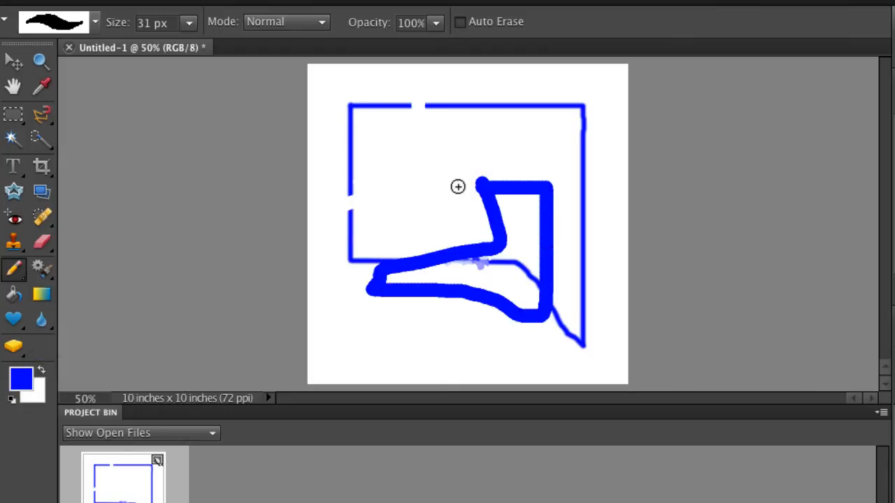
mouse_move(182, 76)
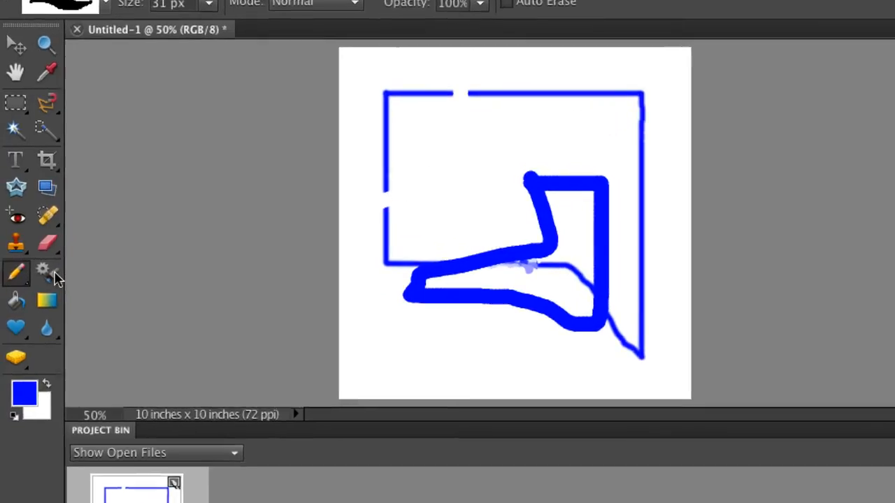
- Fill the white canvas background with blue using the Paint Bucket, leaving the loop interior white
left_click(42, 273)
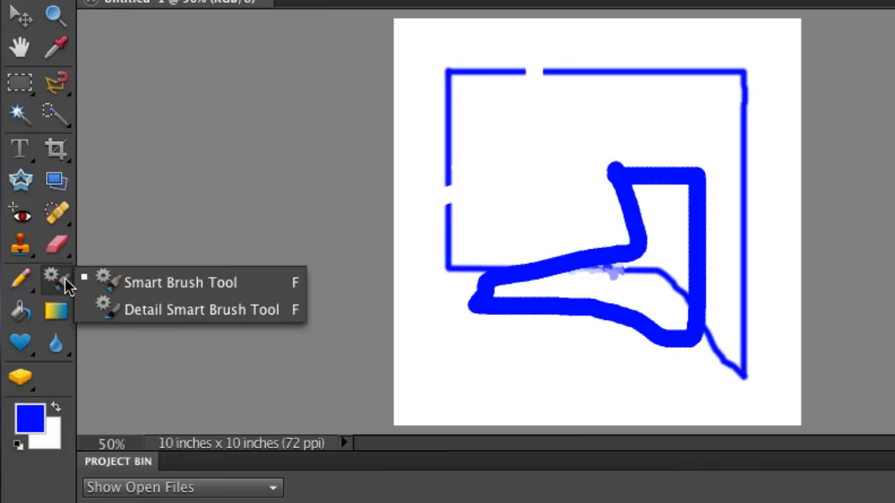
left_click(180, 283)
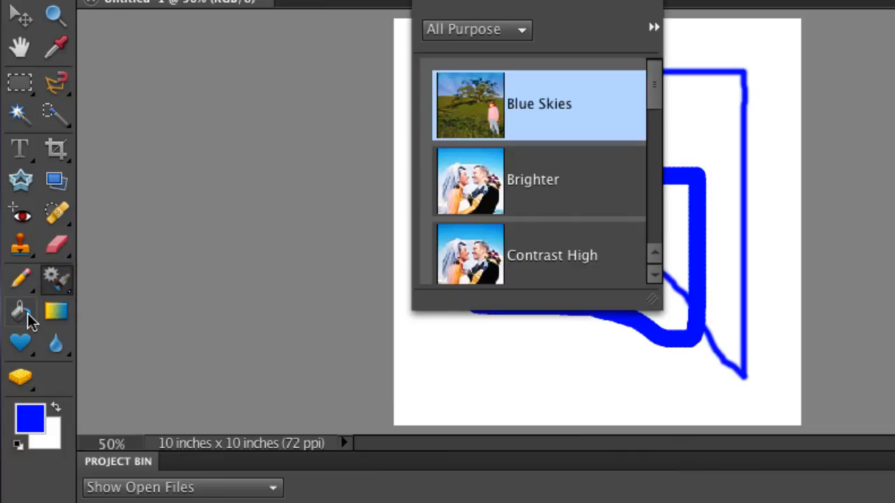
mouse_move(544, 45)
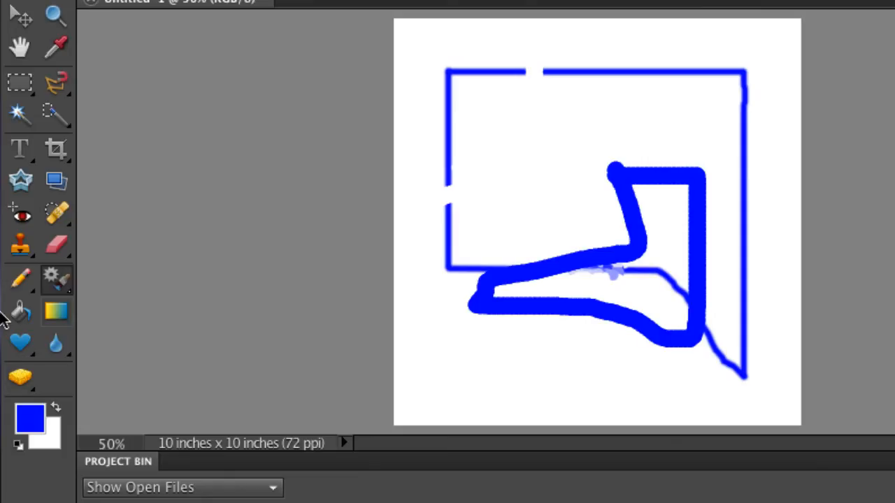
left_click(559, 167)
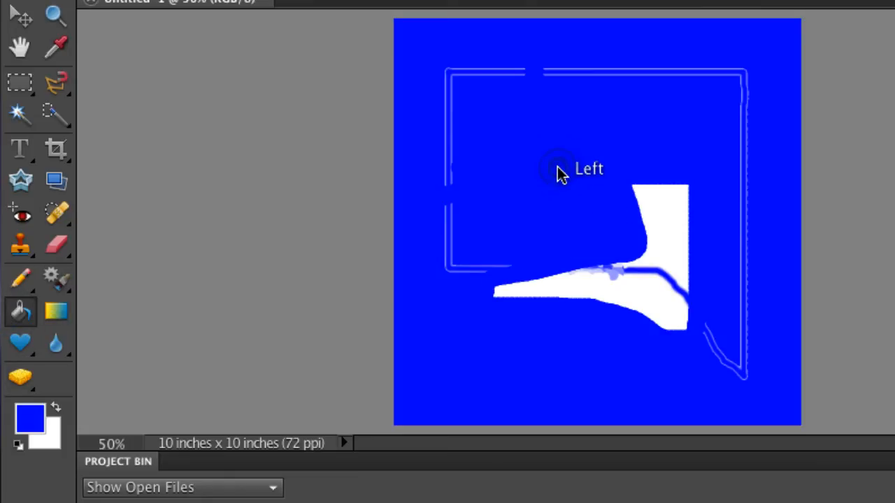